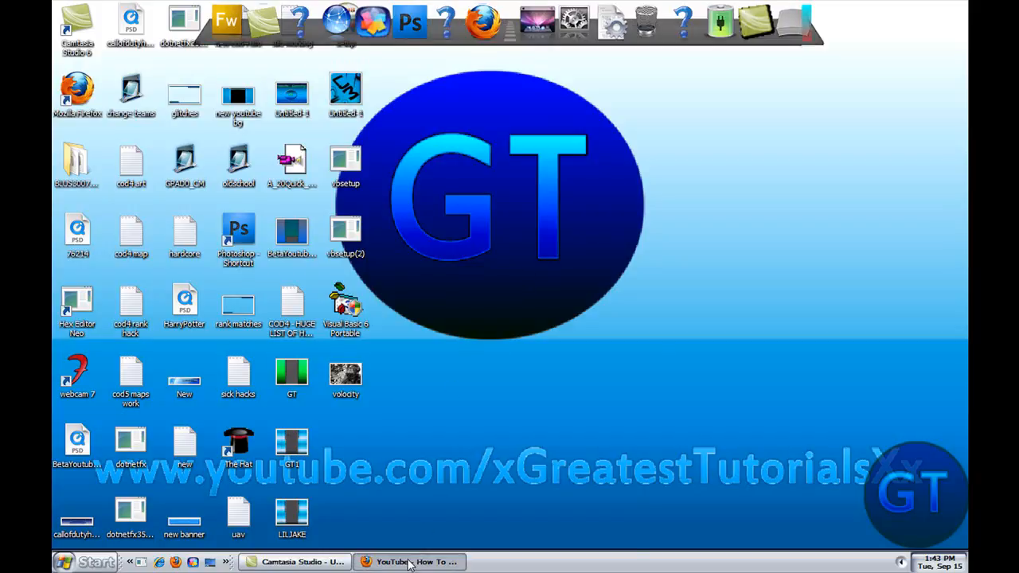
Step: Restore the Firefox window showing the 'How To Turn Your YouTube Videos 3D' page
{"action": "left_click", "coordinate": [410, 561]}
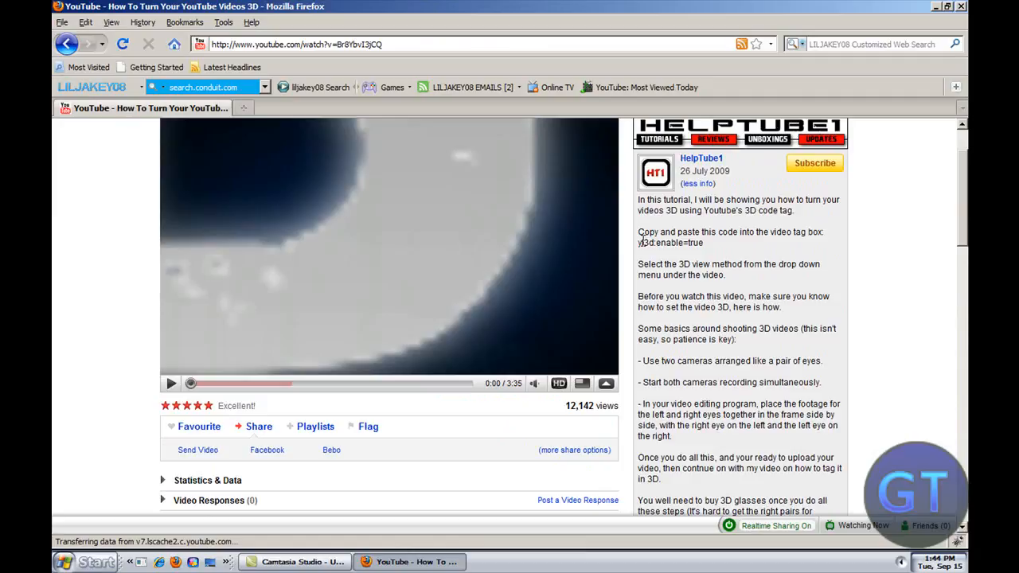
Step: Select the yt3d:enable=true code and surrounding passage in the video description
{"action": "double_click", "coordinate": [669, 243]}
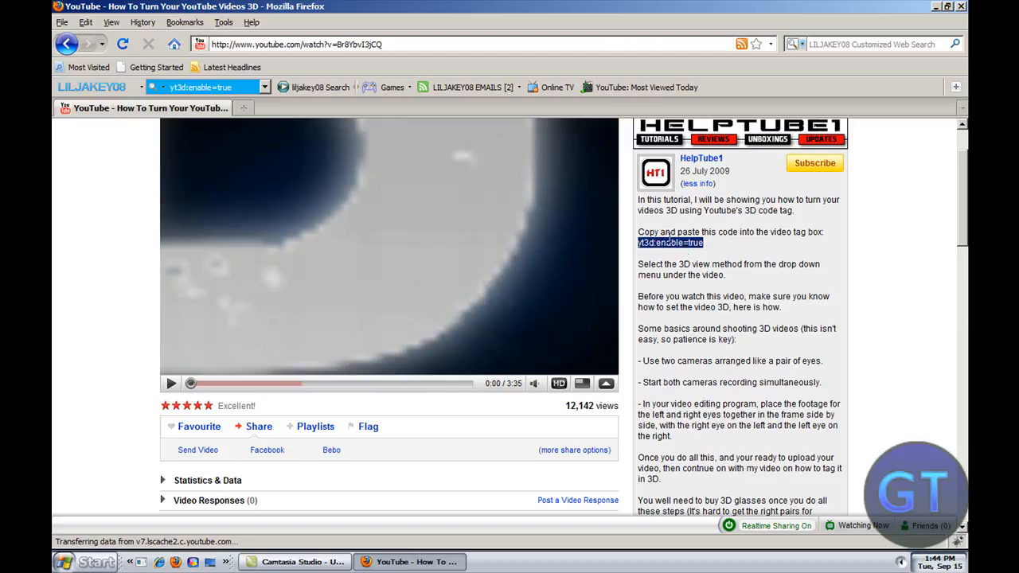
{"action": "left_click_drag", "start_coordinate": [653, 210], "coordinate": [681, 263]}
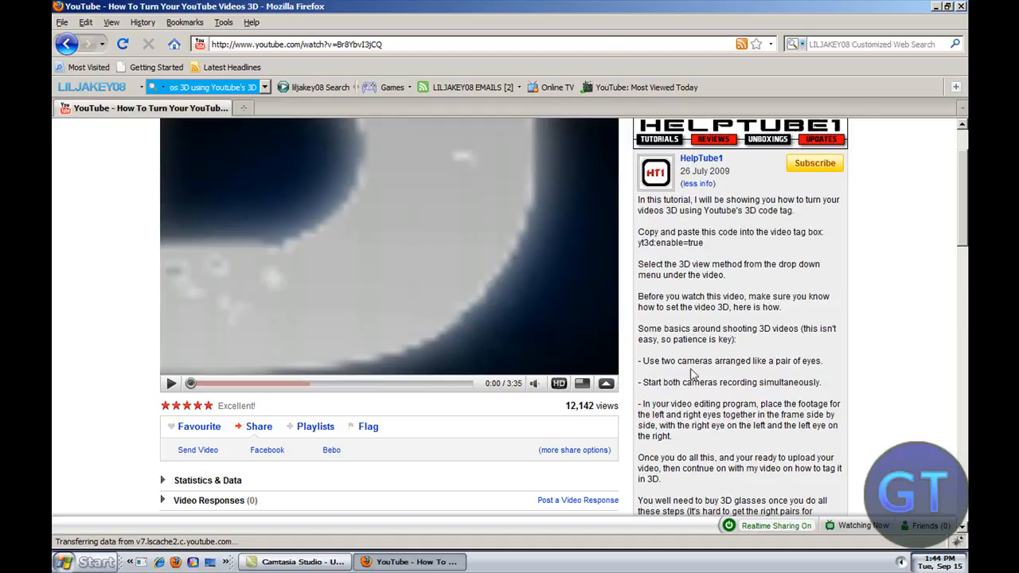
{"action": "mouse_move", "coordinate": [676, 383]}
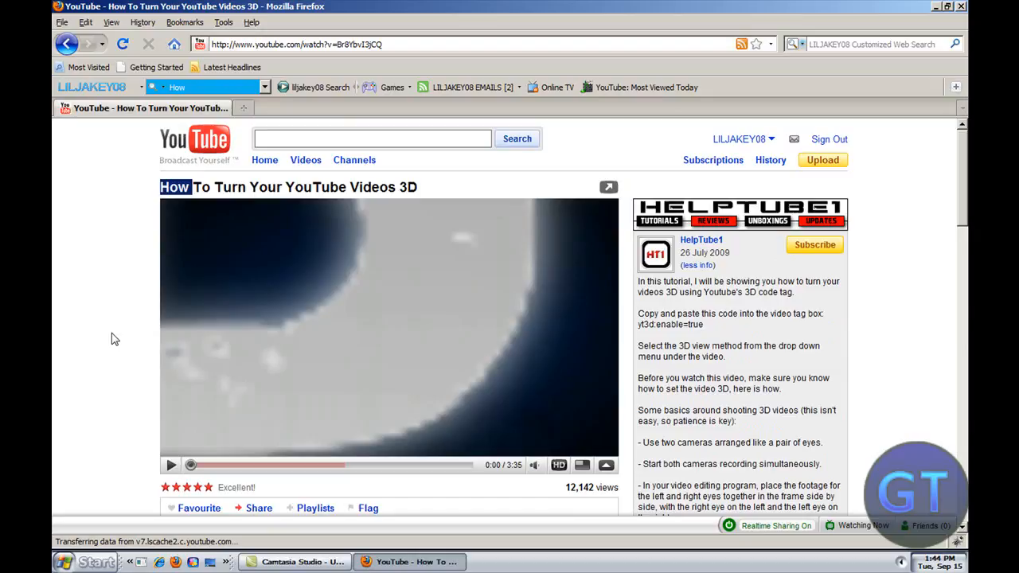
Step: Go to My Videos from the account menu and open the Cod4 GOD MODE upload
{"action": "left_click", "coordinate": [742, 138]}
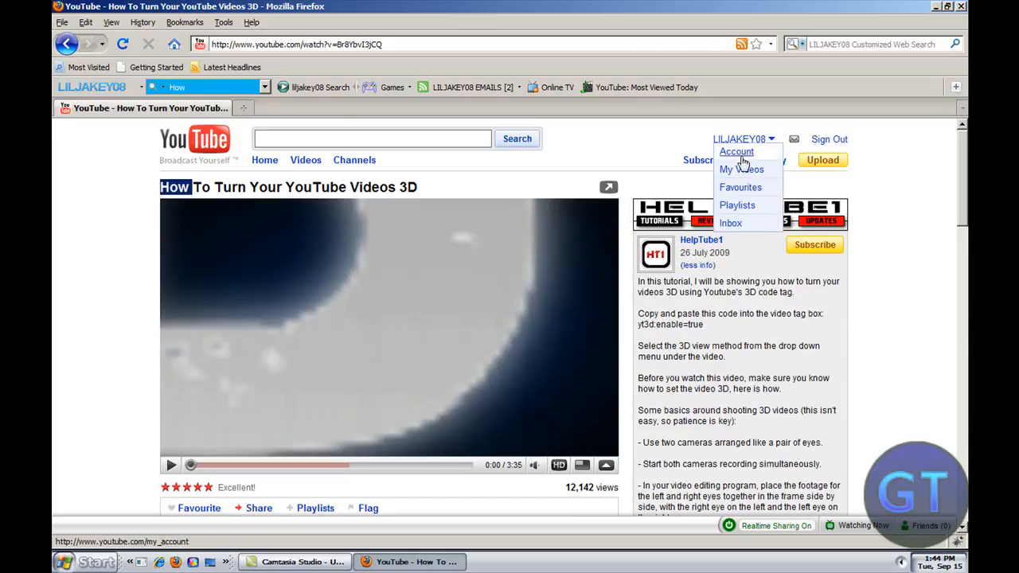
{"action": "left_click", "coordinate": [742, 169]}
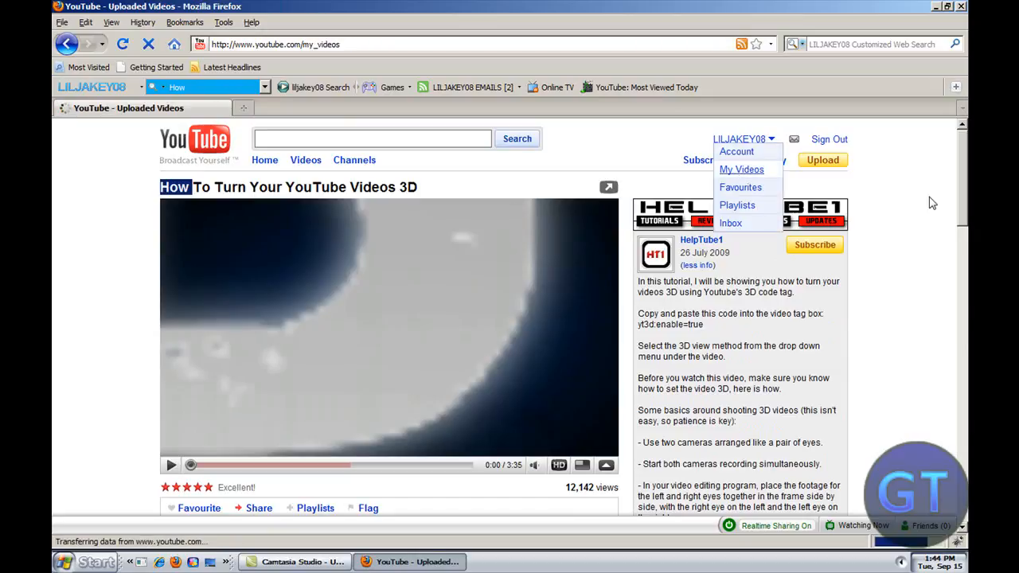
{"action": "left_click", "coordinate": [741, 169]}
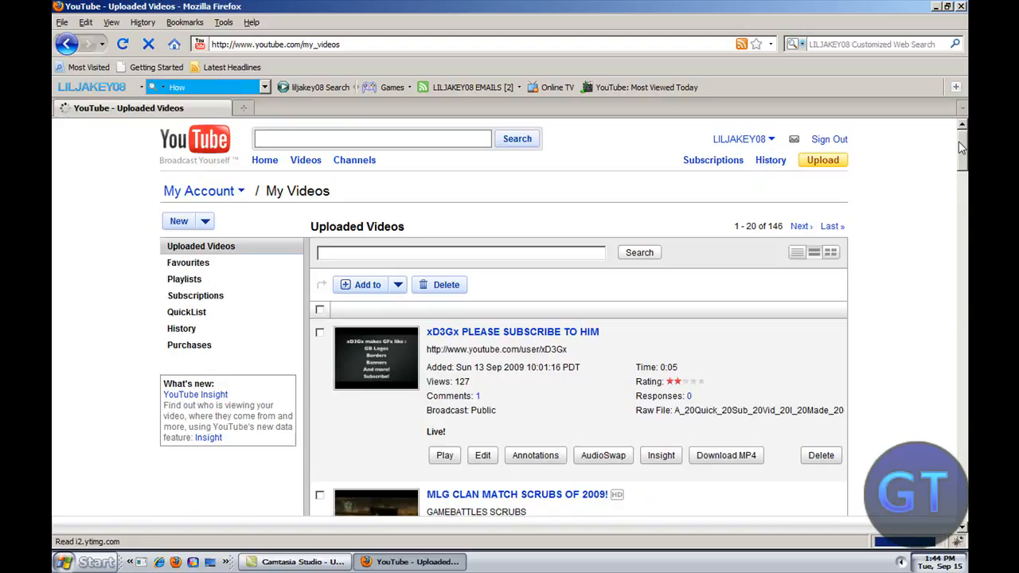
{"action": "scroll", "scroll_direction": "down", "scroll_amount": 3}
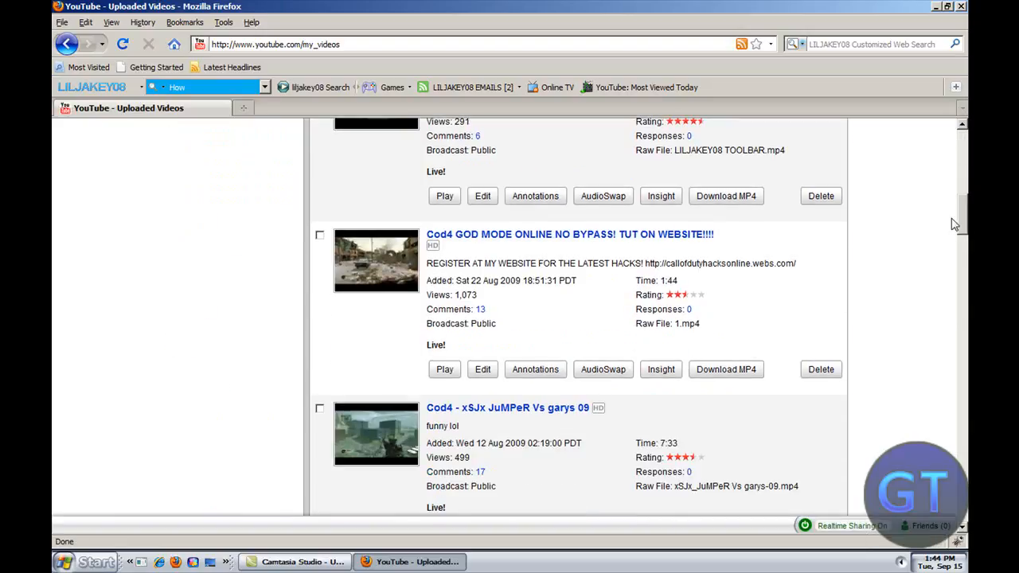
{"action": "scroll", "scroll_direction": "up", "scroll_amount": 3}
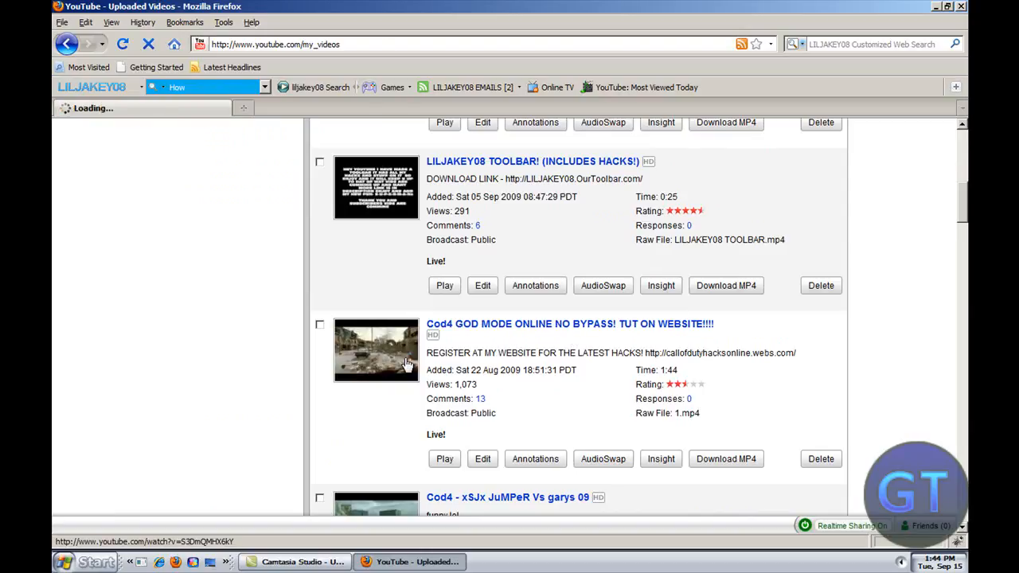
{"action": "left_click", "coordinate": [570, 324]}
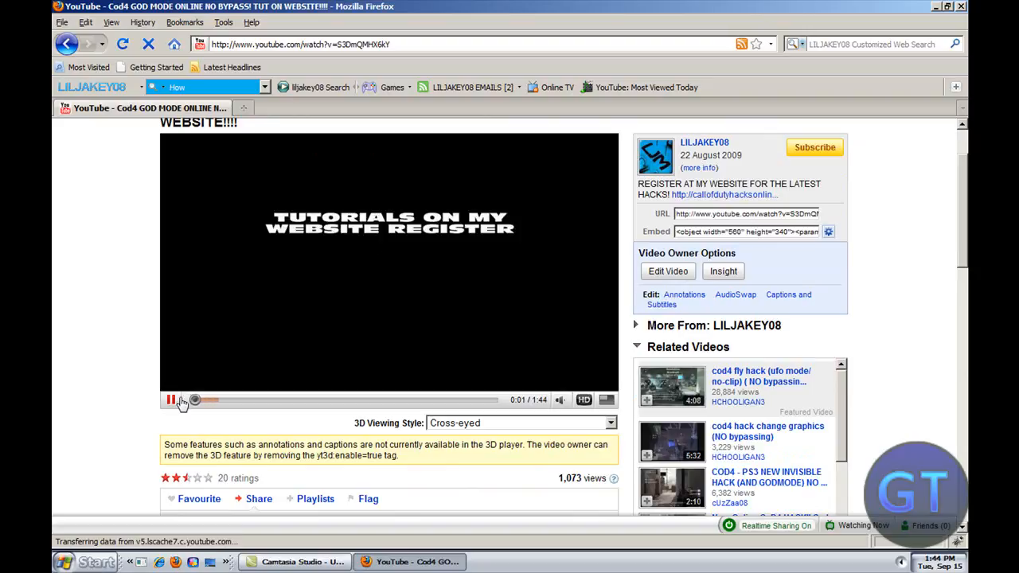
Step: Play the Cod4 video in Red/Cyan Full Colour, then Parallel viewing style
{"action": "left_click", "coordinate": [195, 399]}
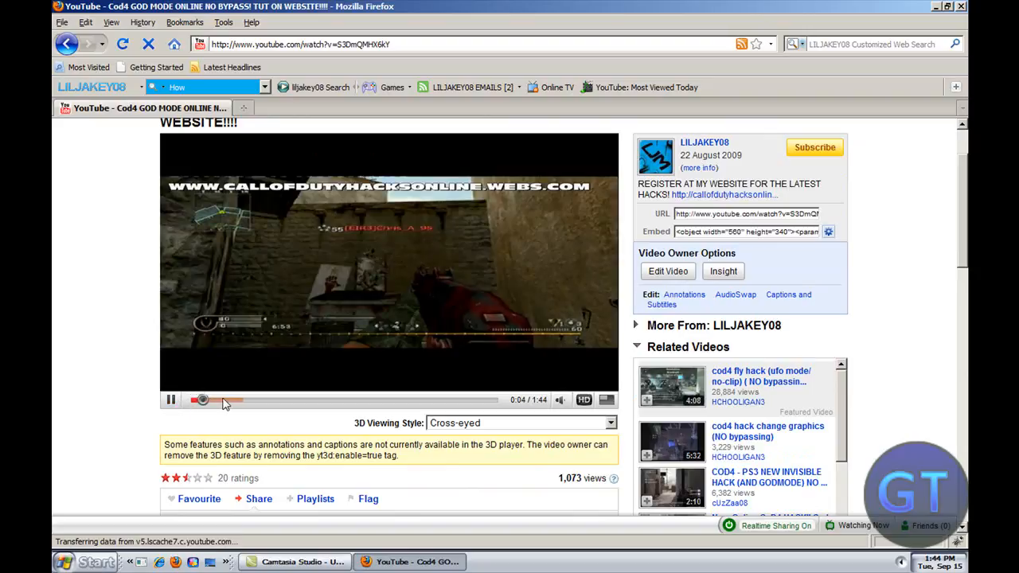
{"action": "left_click", "coordinate": [522, 422]}
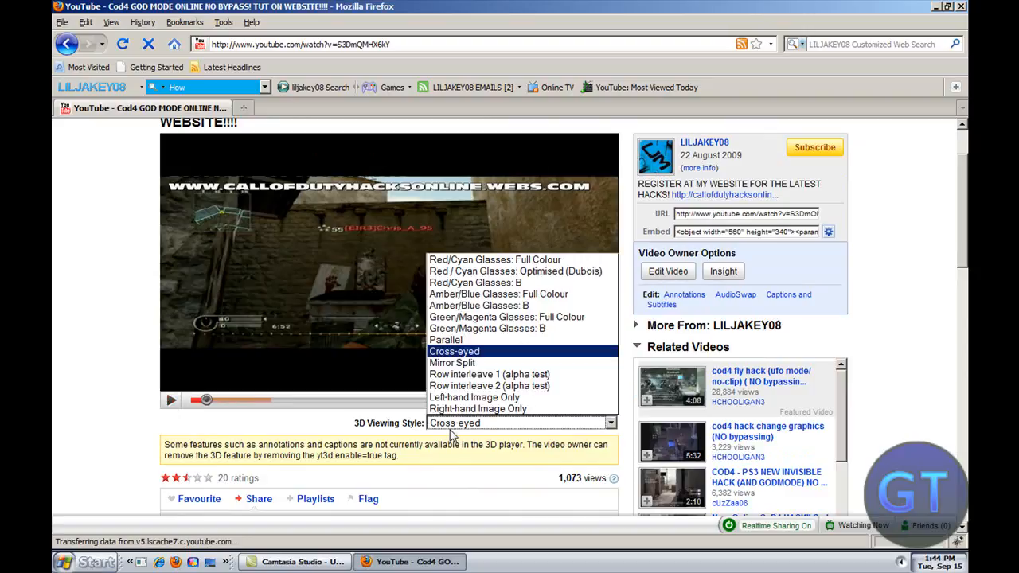
{"action": "left_click", "coordinate": [495, 260]}
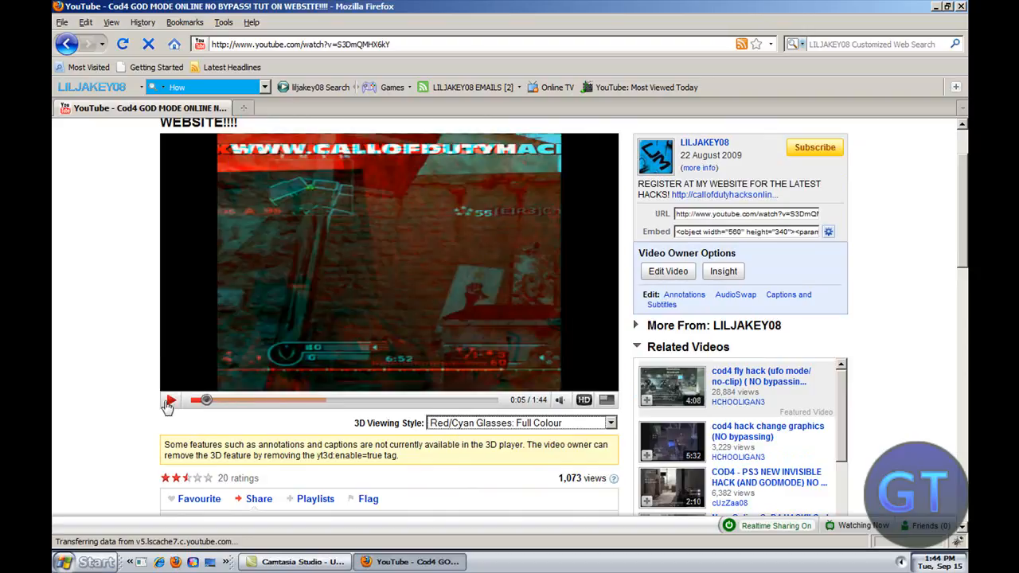
{"action": "left_click", "coordinate": [518, 423]}
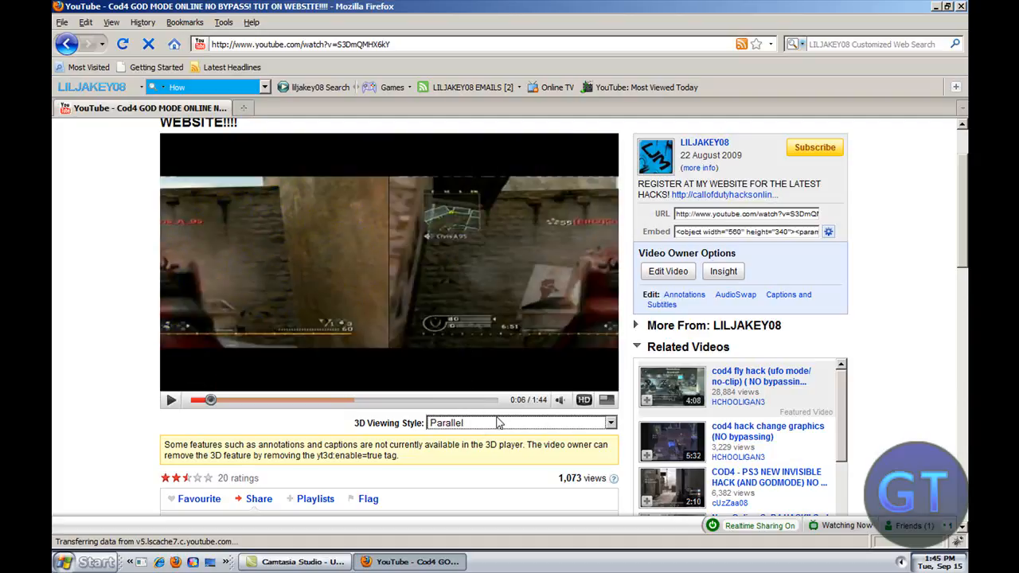
Step: Switch the video to Left-hand Image Only and then Mirror Split viewing style
{"action": "left_click", "coordinate": [517, 423]}
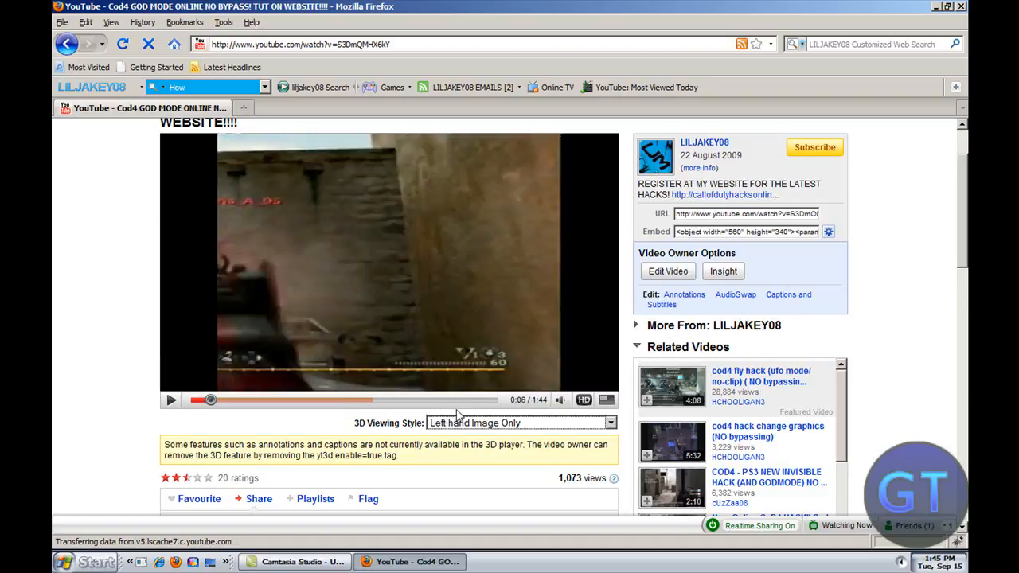
{"action": "left_click", "coordinate": [521, 423]}
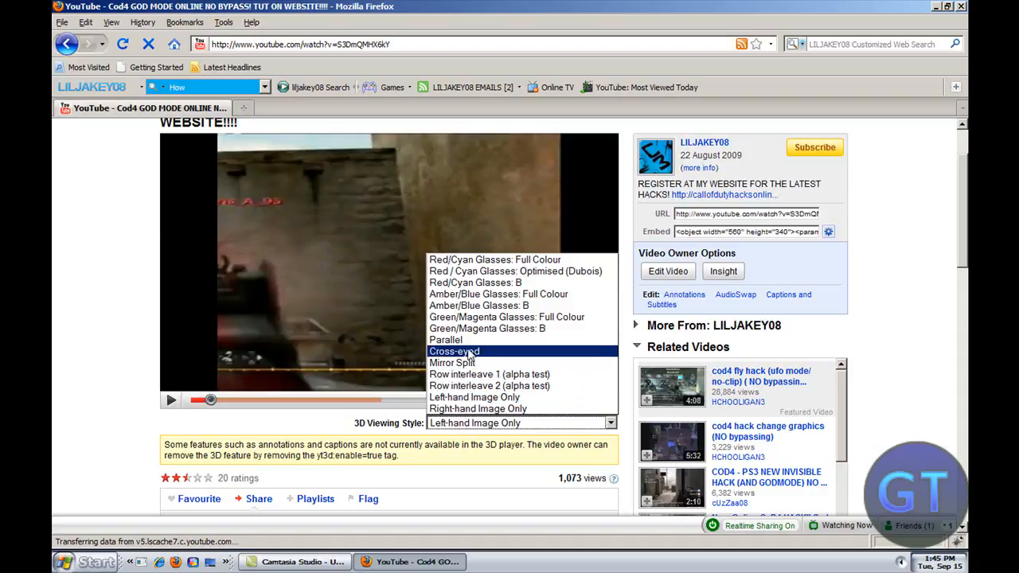
{"action": "left_click", "coordinate": [451, 363]}
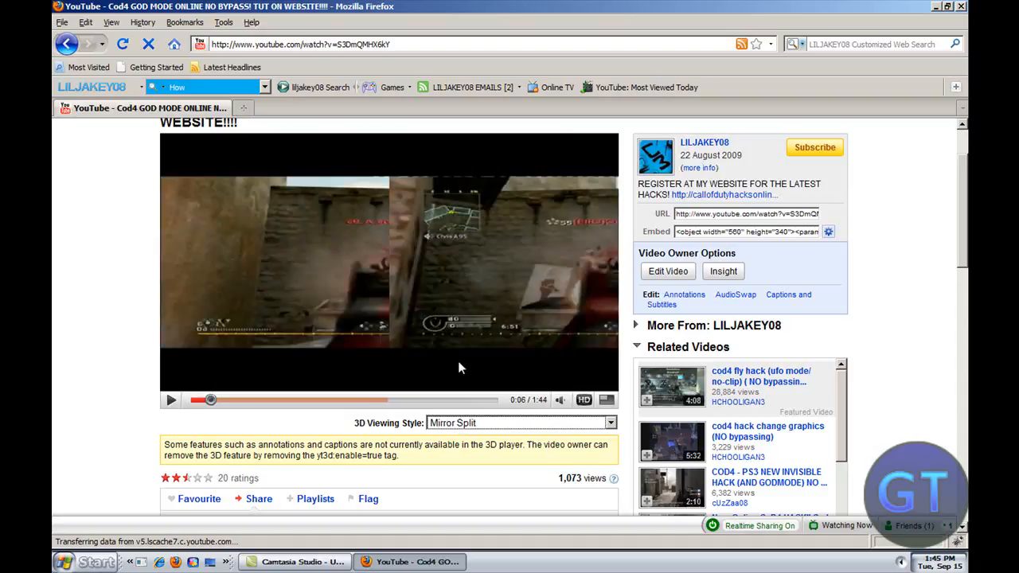
{"action": "left_click", "coordinate": [522, 423]}
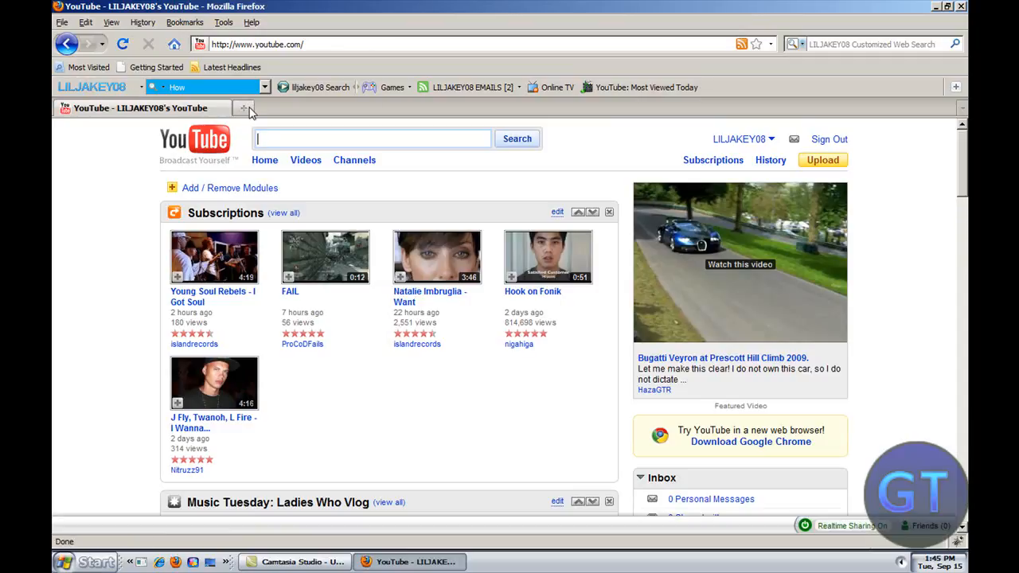
Step: Open a new tab and bring up the Online TV channel directory from the custom toolbar
{"action": "left_click", "coordinate": [243, 108]}
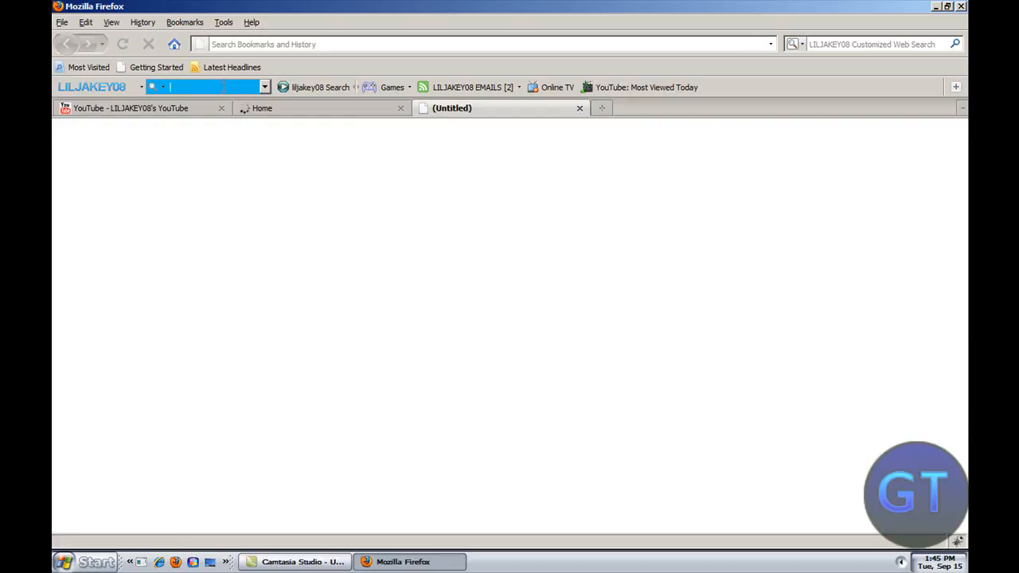
{"action": "mouse_move", "coordinate": [338, 70]}
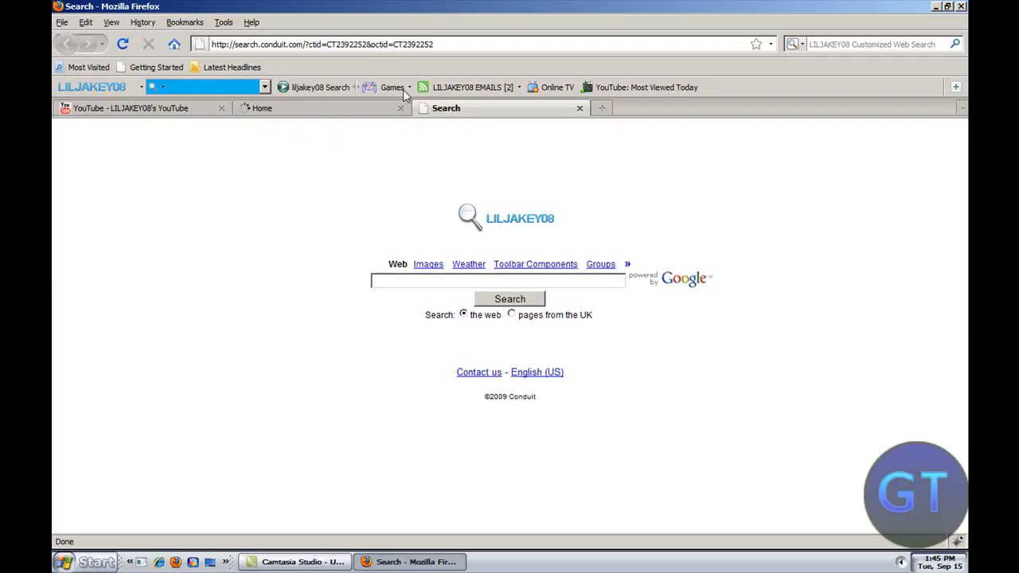
{"action": "left_click", "coordinate": [392, 86]}
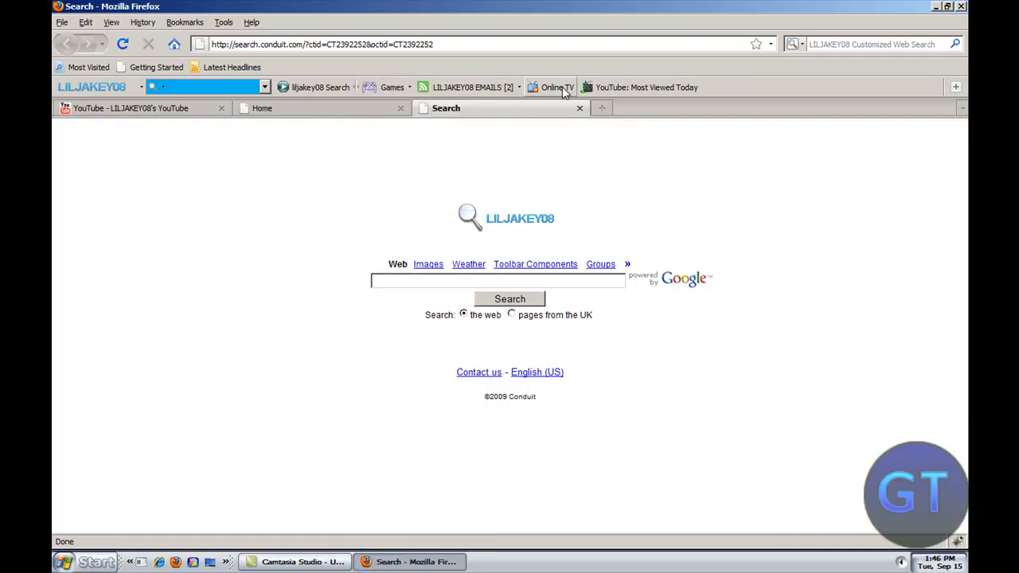
{"action": "left_click", "coordinate": [551, 87]}
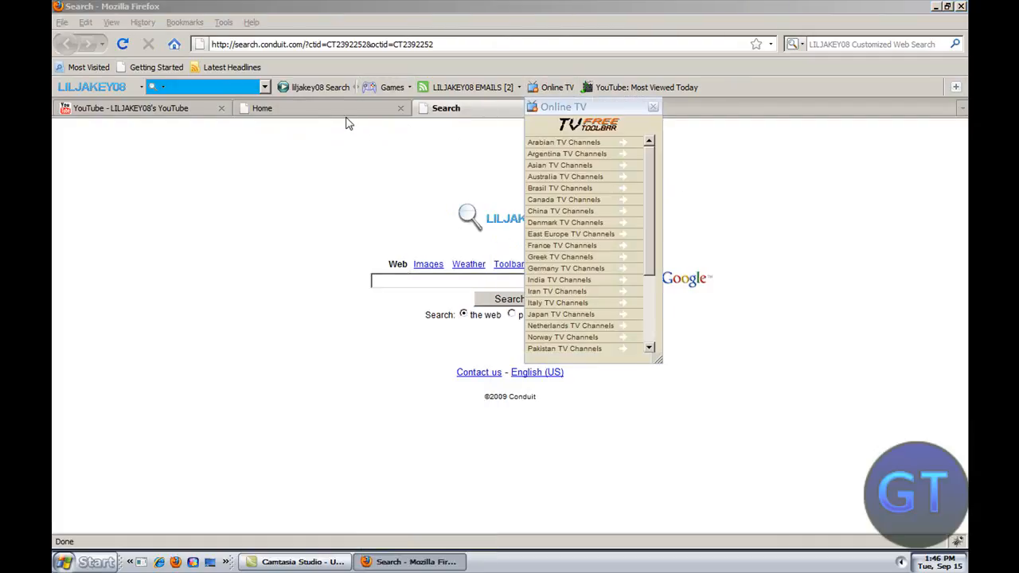
Step: Choose UK TV Channels in the Online TV panel and start the Disney Channel stream
{"action": "left_click", "coordinate": [264, 108]}
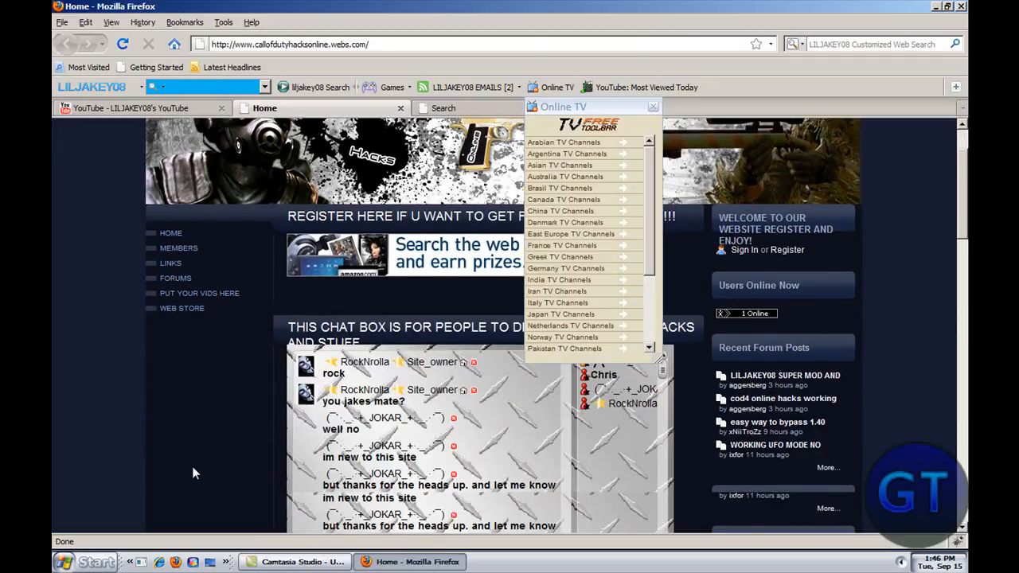
{"action": "scroll", "scroll_direction": "down", "scroll_amount": 3}
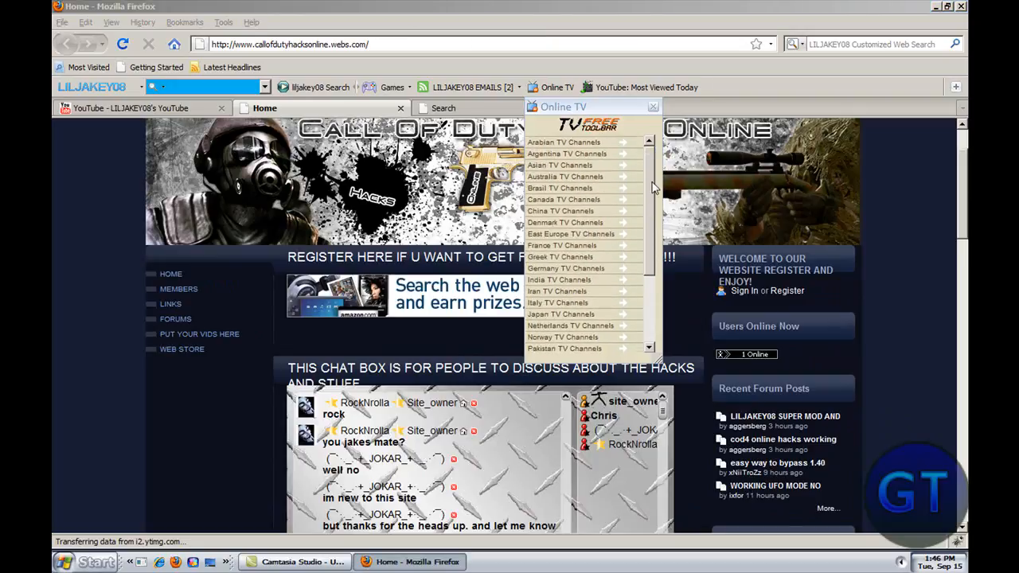
{"action": "scroll", "scroll_direction": "down", "scroll_amount": 3}
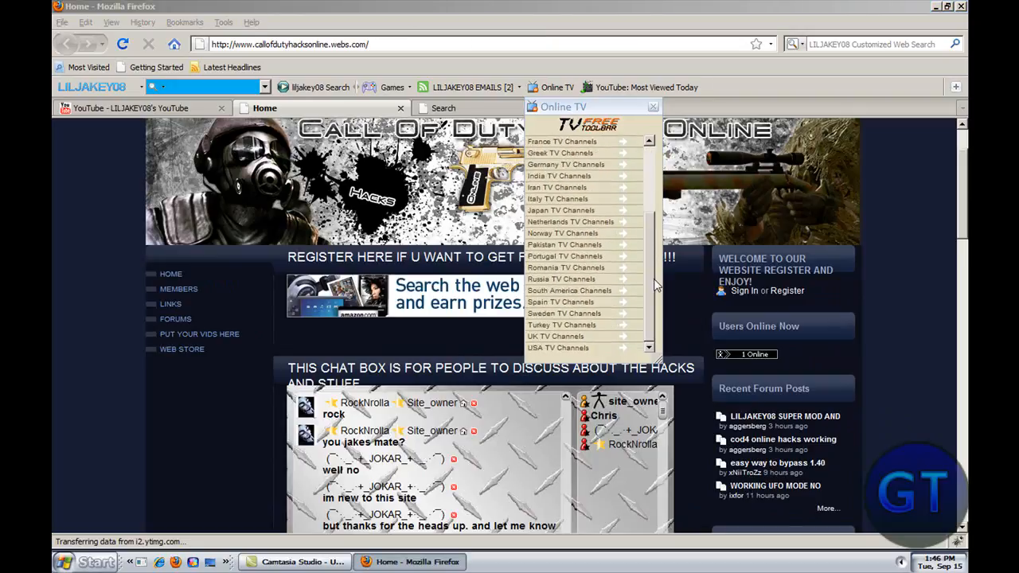
{"action": "mouse_move", "coordinate": [555, 336]}
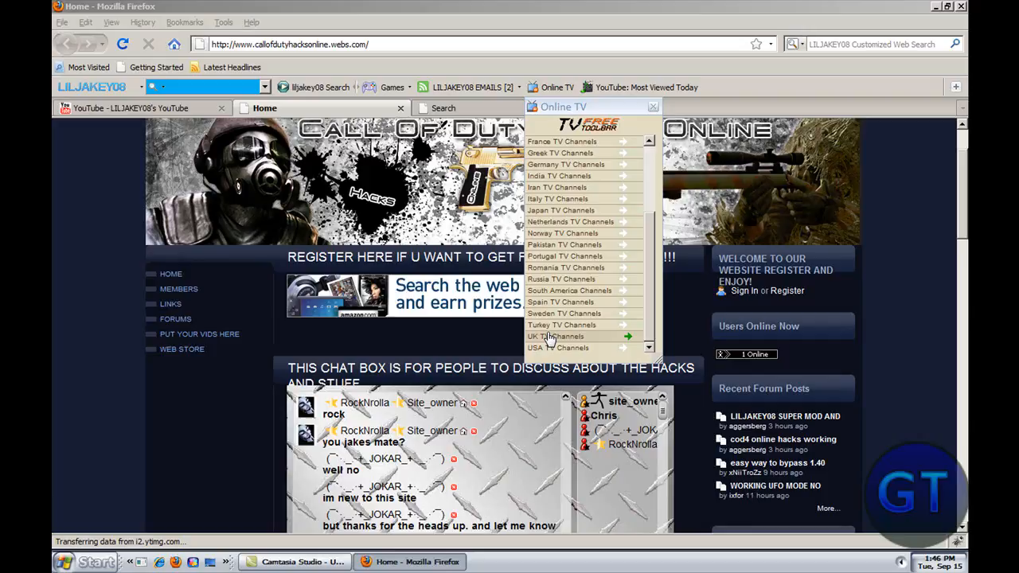
{"action": "left_click", "coordinate": [555, 336]}
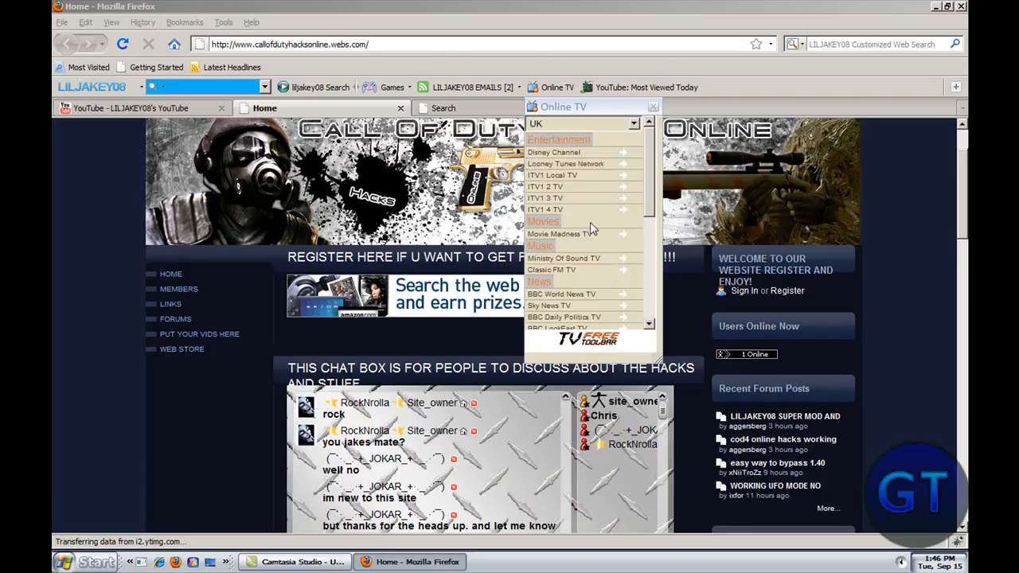
{"action": "mouse_move", "coordinate": [555, 152]}
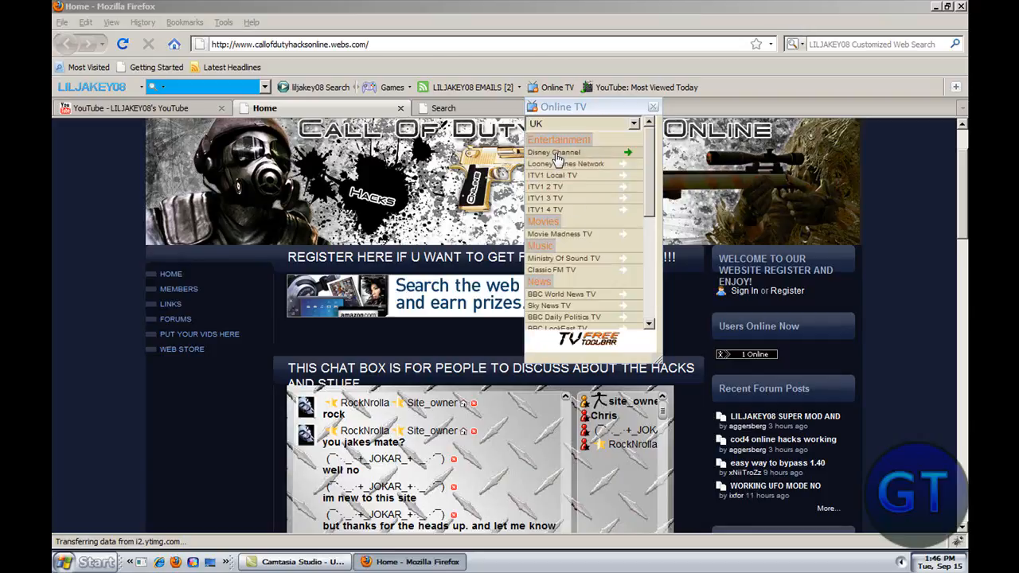
{"action": "left_click", "coordinate": [554, 152]}
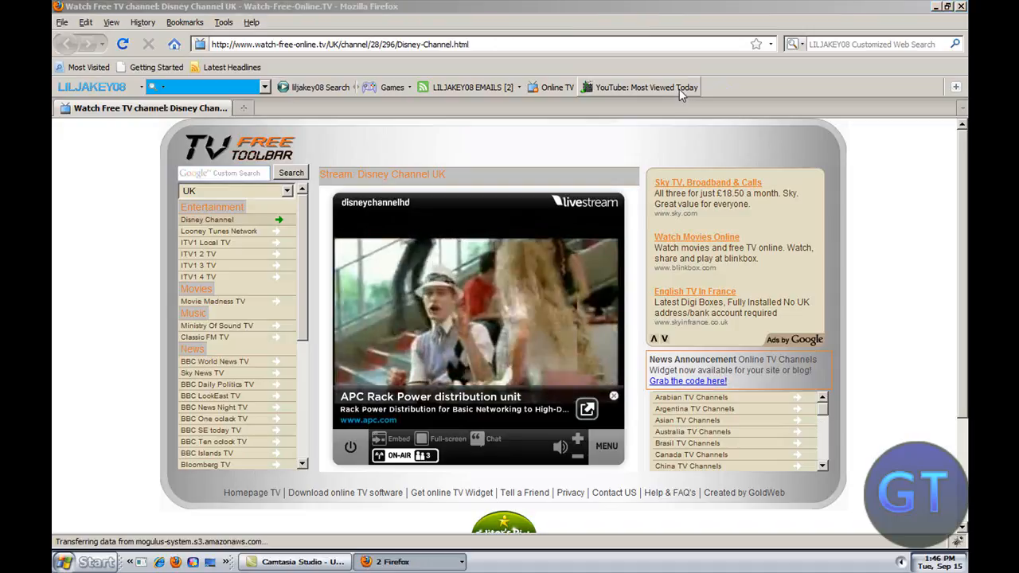
Step: Show the YouTube Most Viewed Today panel and power off the Disney Channel stream
{"action": "left_click", "coordinate": [641, 88]}
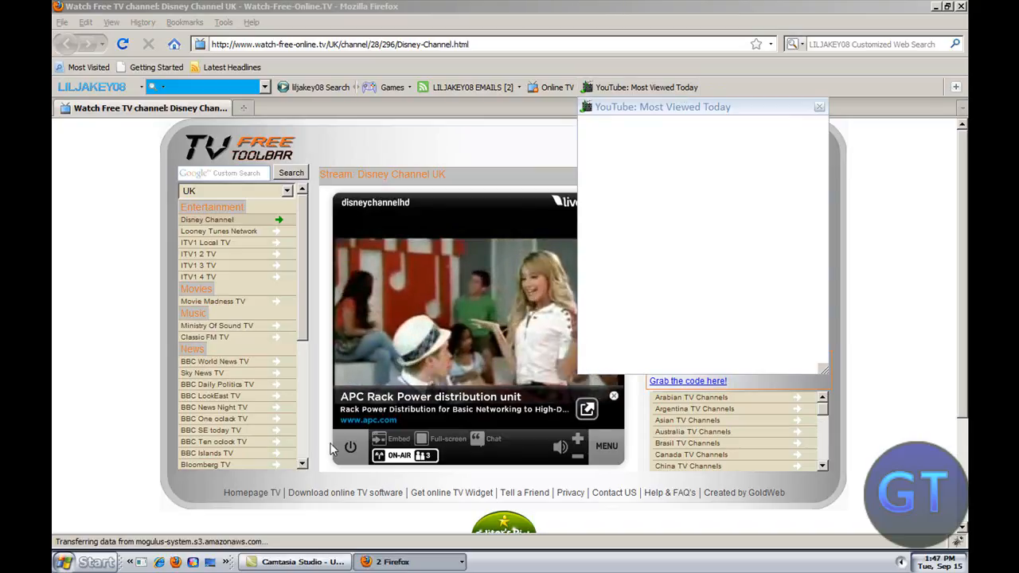
{"action": "left_click", "coordinate": [351, 447]}
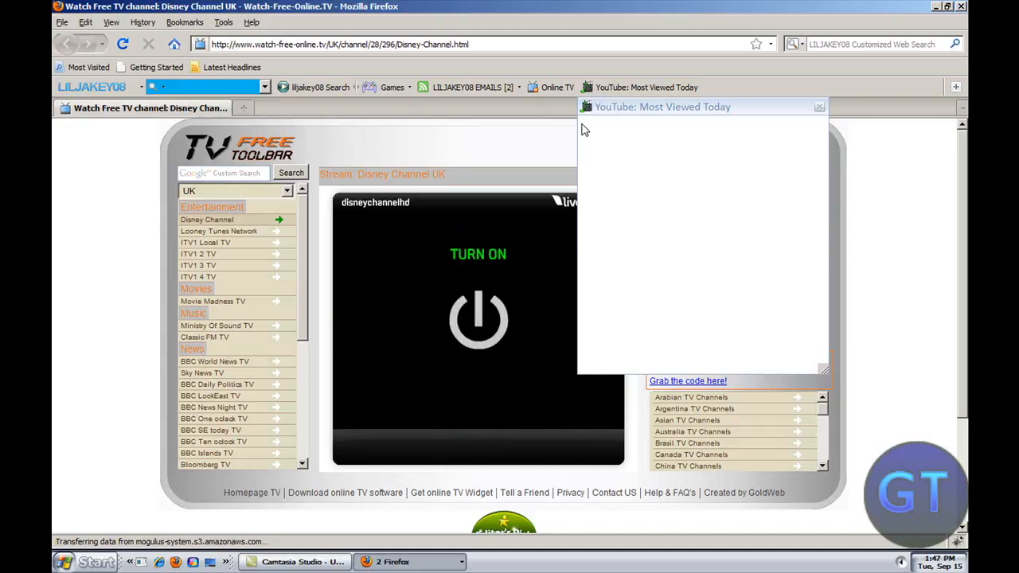